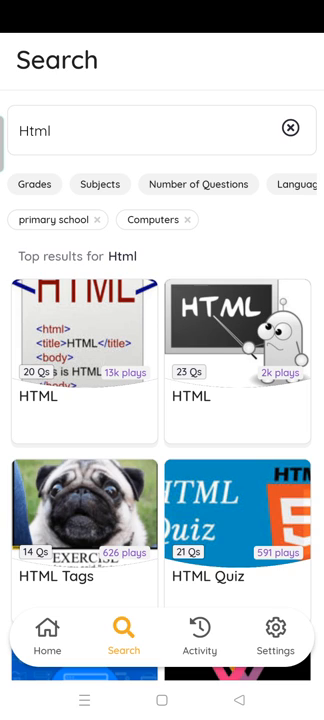
Open the orange 21-question HTML quiz card from the Html results and begin a Practice game.
{"action": "scroll", "scroll_direction": "down", "scroll_amount": 3}
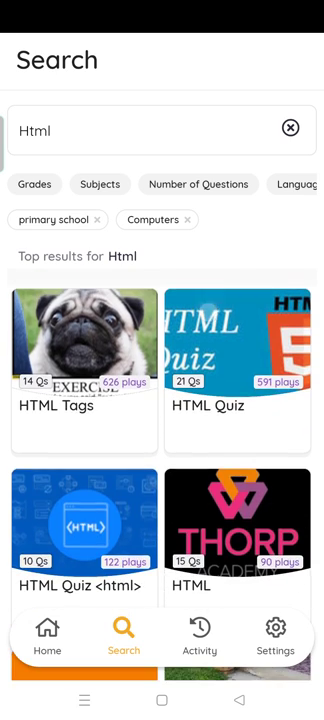
{"action": "scroll", "scroll_direction": "down", "scroll_amount": 3}
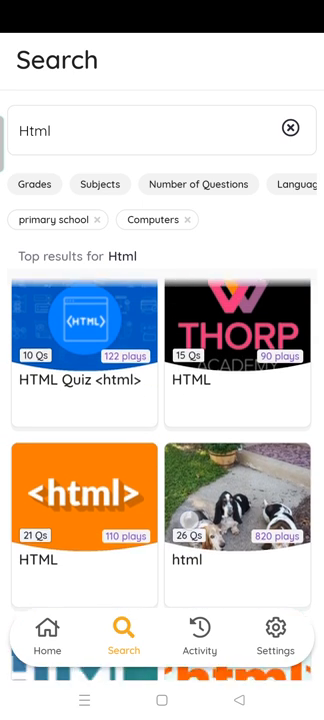
{"action": "left_click", "coordinate": [85, 500]}
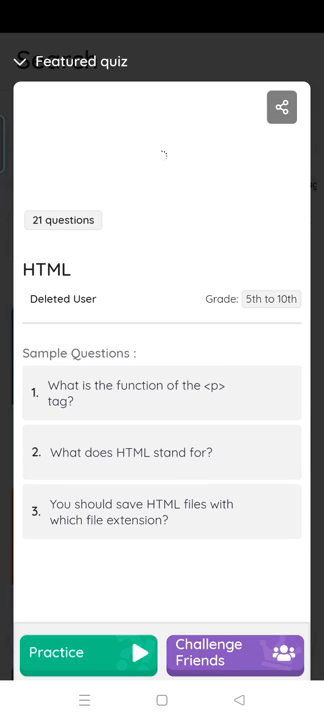
{"action": "left_click", "coordinate": [88, 681]}
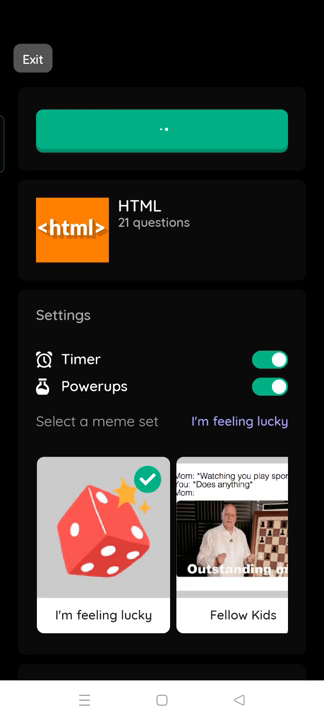
{"action": "left_click", "coordinate": [162, 128]}
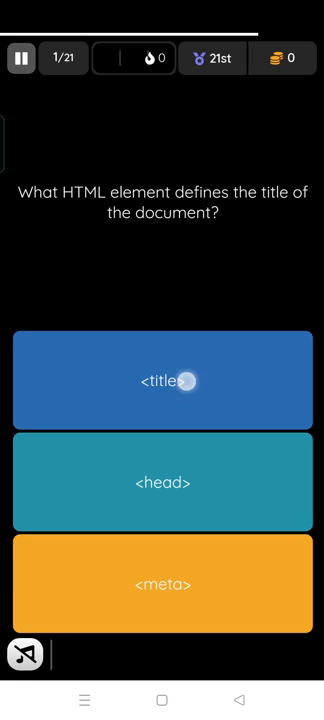
Answer <title> for question 1 and 'HyperText Markup Langauge' for question 2.
{"action": "left_click", "coordinate": [162, 381]}
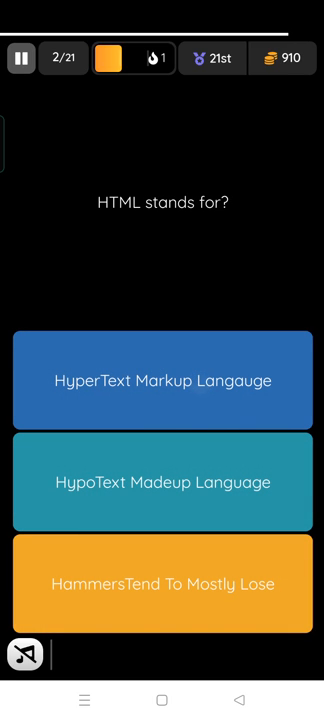
{"action": "left_click", "coordinate": [162, 379]}
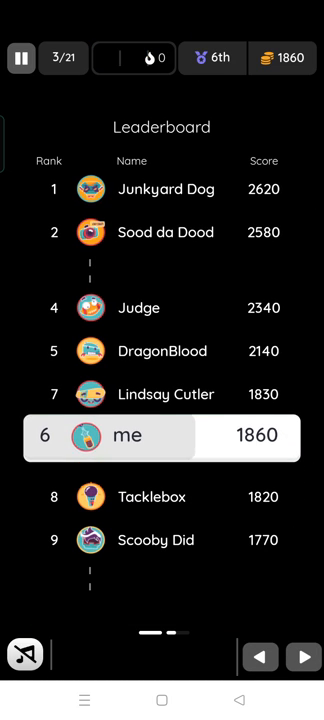
Dismiss the leaderboard, answer 'Defines the document type' for <!DOCTYPE>, and claim a power-up.
{"action": "left_click", "coordinate": [306, 658]}
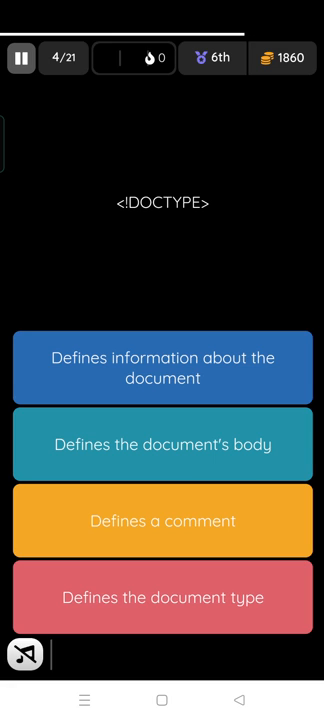
{"action": "left_click", "coordinate": [162, 597]}
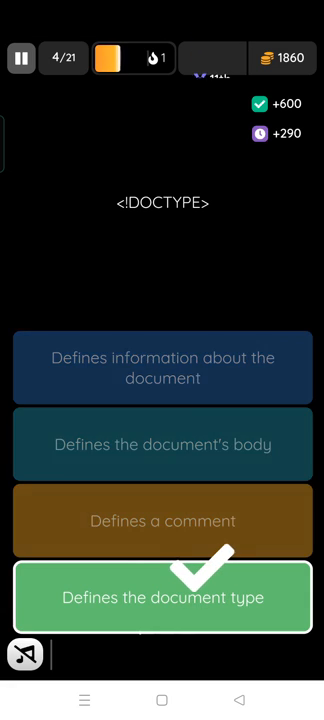
{"action": "left_click", "coordinate": [162, 597]}
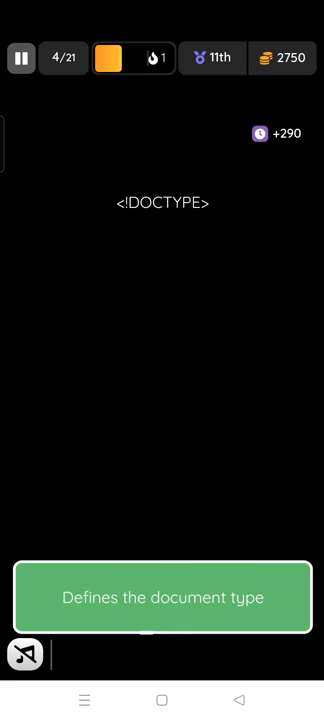
{"action": "left_click", "coordinate": [162, 597]}
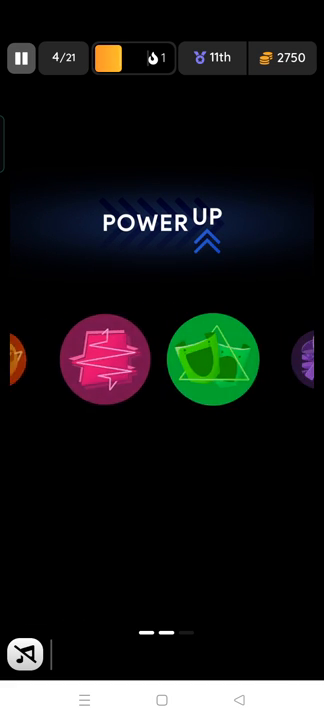
{"action": "left_click", "coordinate": [102, 358]}
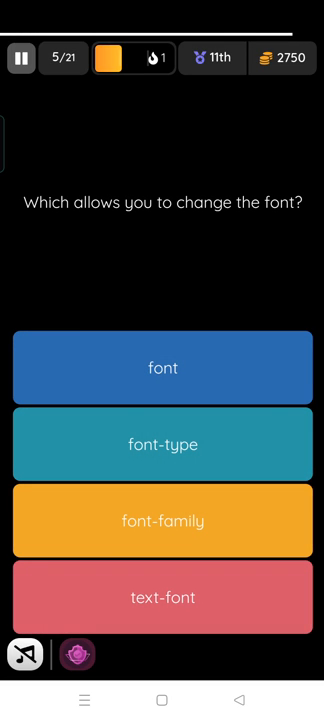
Answer 'font' on question 5 (wrong), then JPEG on question 6 (correct).
{"action": "left_click", "coordinate": [192, 368]}
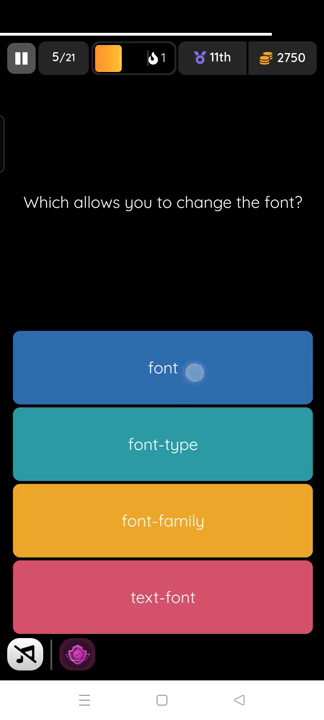
{"action": "left_click", "coordinate": [162, 372]}
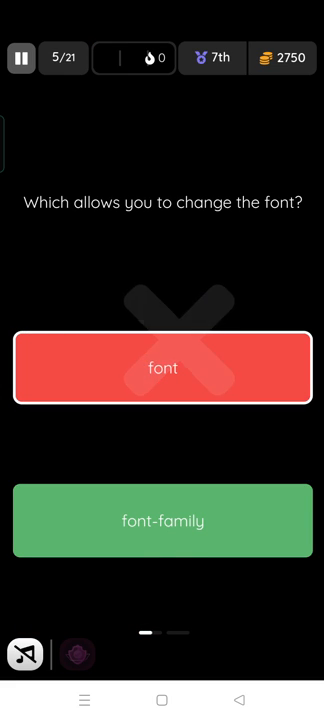
{"action": "left_click", "coordinate": [162, 367]}
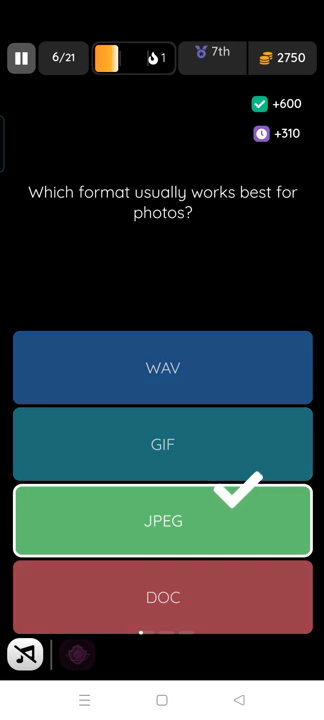
{"action": "left_click", "coordinate": [162, 520]}
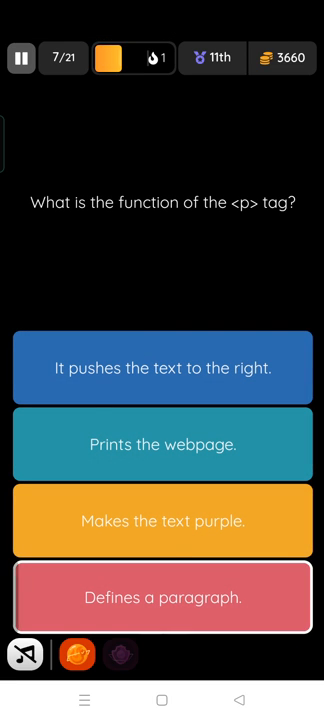
Answer 'Defines a paragraph.' for question 7 and 'Hypertext Markup Language' for question 8.
{"action": "left_click", "coordinate": [162, 598]}
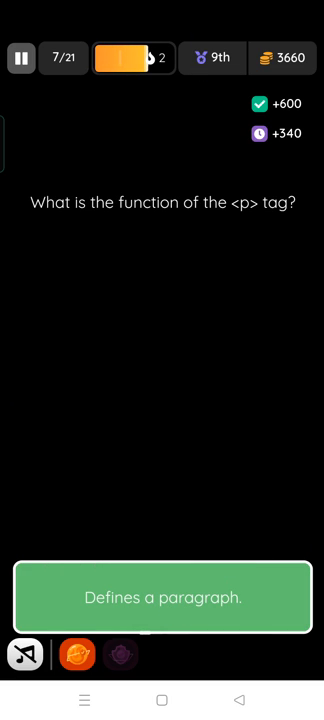
{"action": "left_click", "coordinate": [162, 597]}
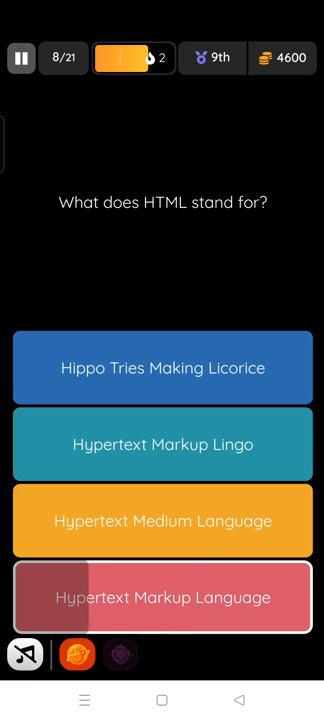
{"action": "left_click", "coordinate": [162, 597]}
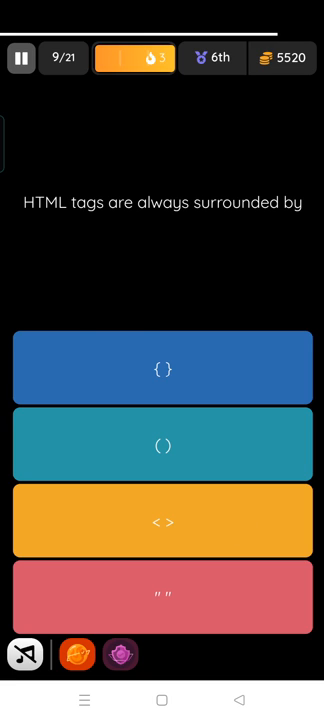
Answer < > on question 9 and pick a power-up from the carousel.
{"action": "left_click", "coordinate": [162, 522]}
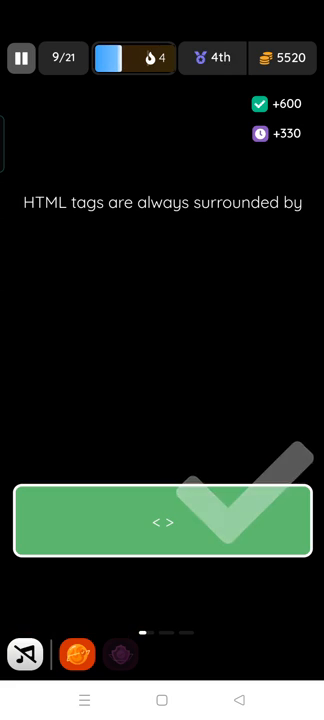
{"action": "left_click", "coordinate": [162, 524]}
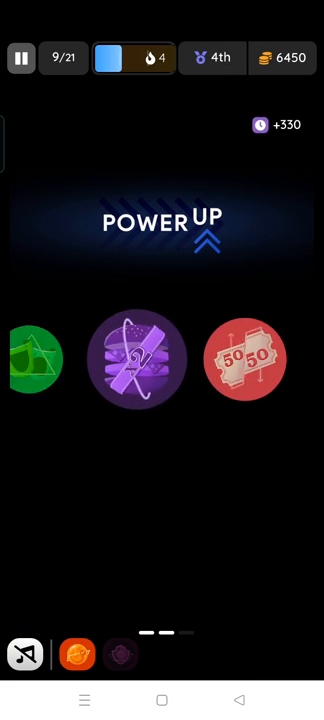
{"action": "scroll", "scroll_direction": "left", "scroll_amount": 3}
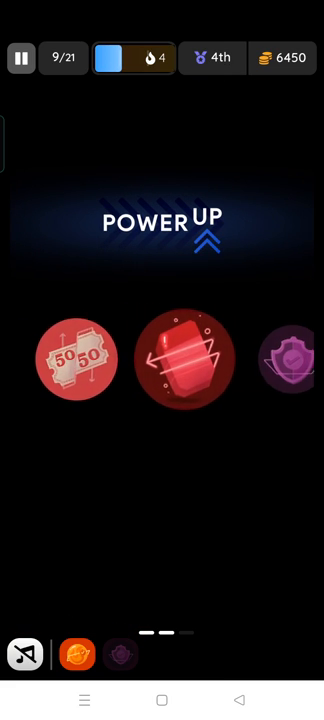
{"action": "left_click", "coordinate": [184, 360]}
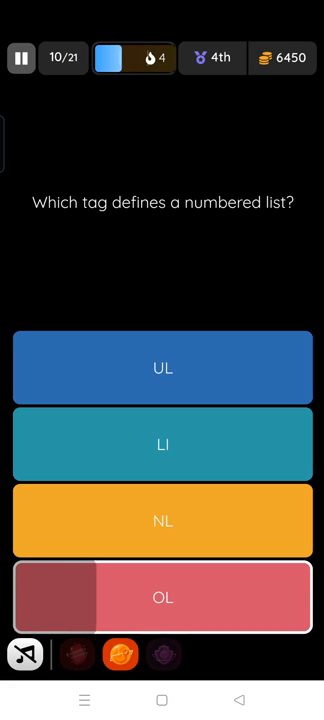
Answer OL on question 10 and <ul> on question 11, then view the leaderboard.
{"action": "left_click", "coordinate": [162, 598]}
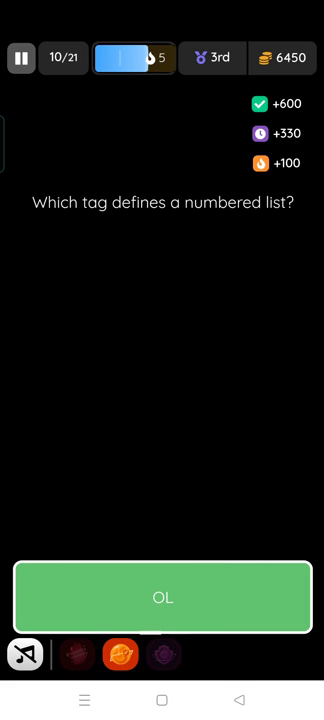
{"action": "left_click", "coordinate": [162, 598]}
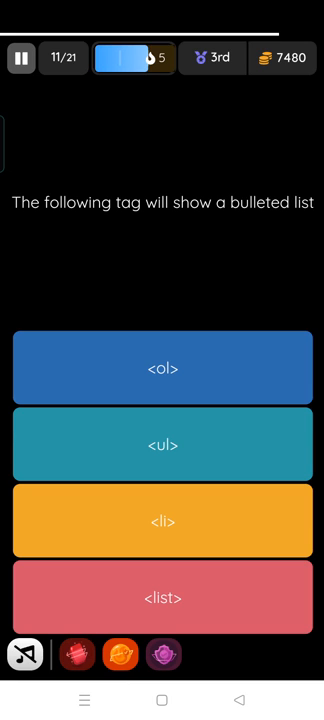
{"action": "left_click", "coordinate": [162, 441]}
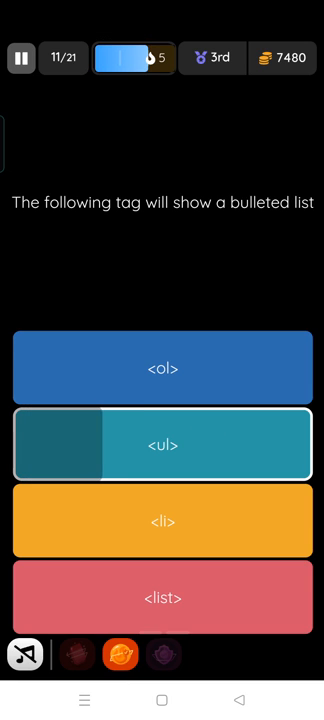
{"action": "left_click", "coordinate": [162, 444]}
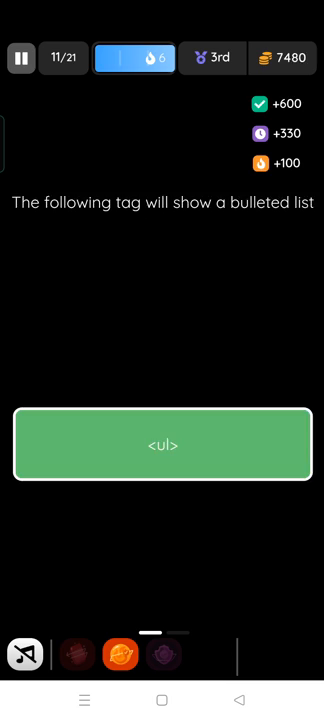
{"action": "left_click", "coordinate": [162, 445]}
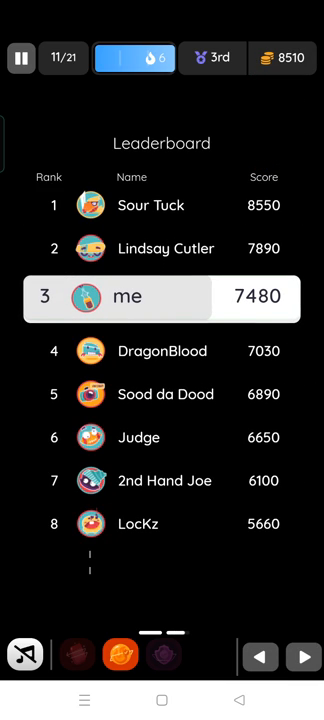